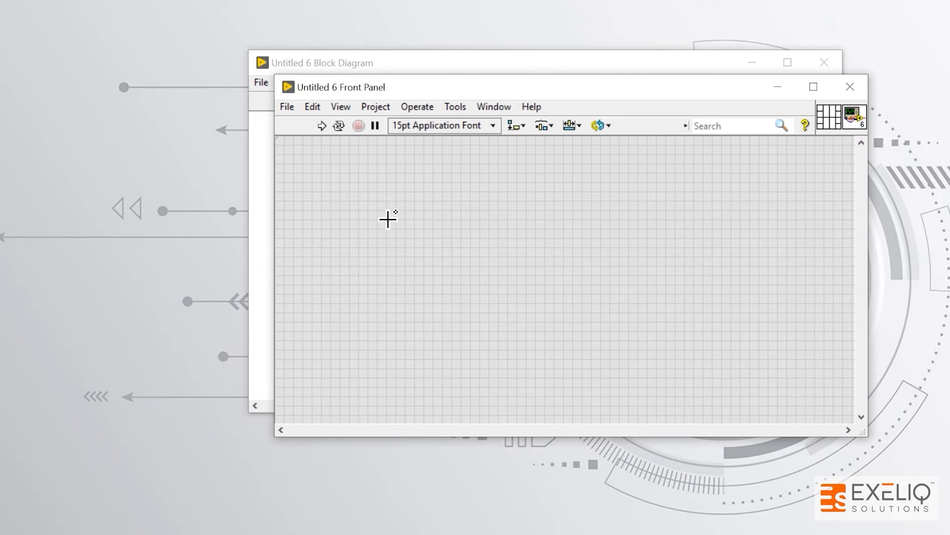
mouse_move(384, 230)
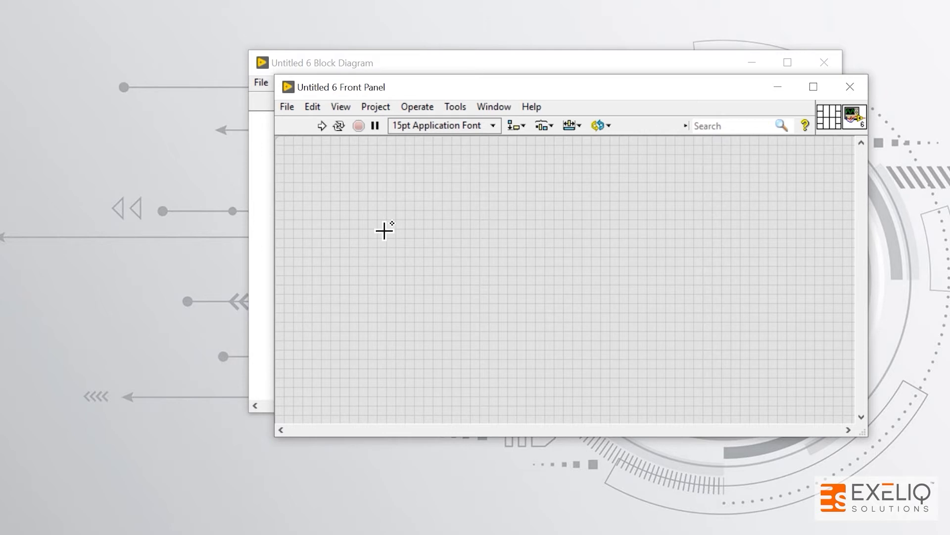
- Tile the Front Panel and Block Diagram left and right via the Window menu
left_click(493, 106)
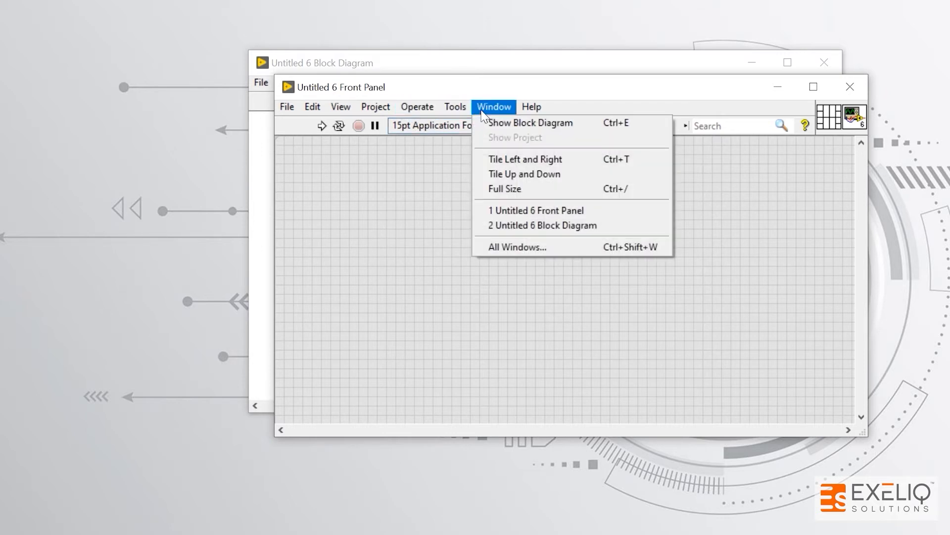
mouse_move(525, 158)
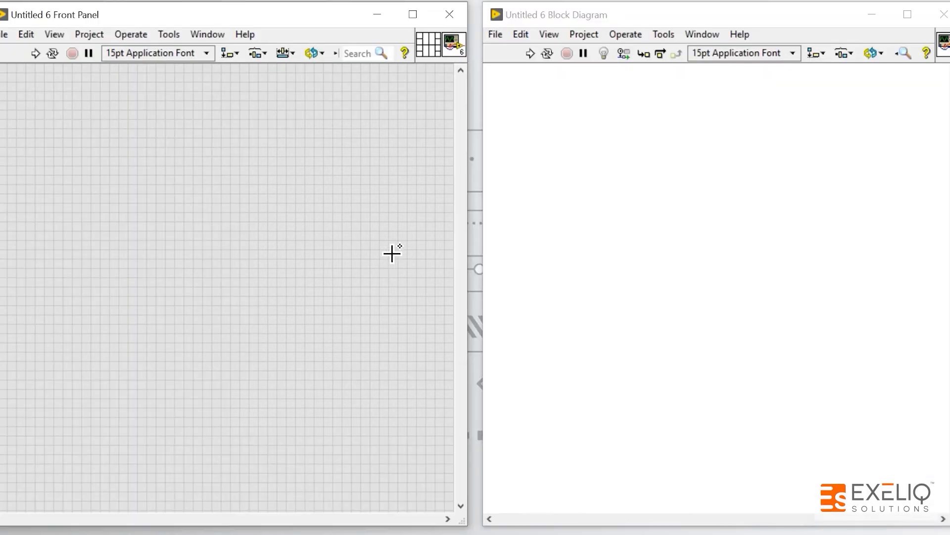
mouse_move(300, 204)
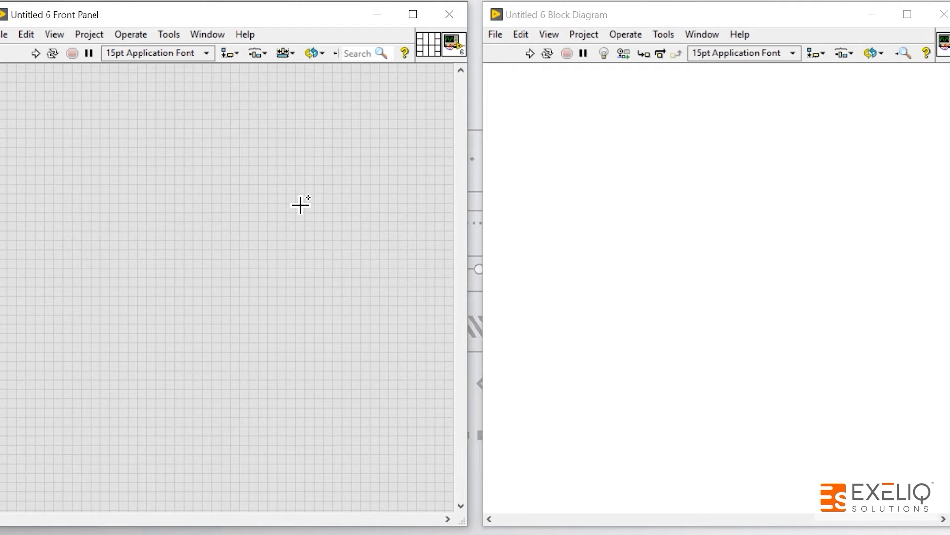
- Maximize the Front Panel, then the Block Diagram so the diagram sits in front
left_click(413, 14)
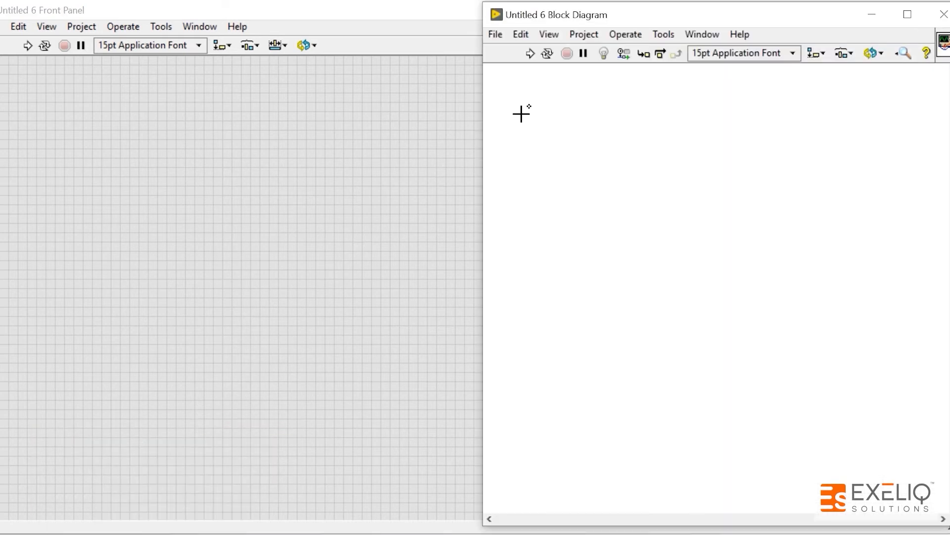
left_click(907, 13)
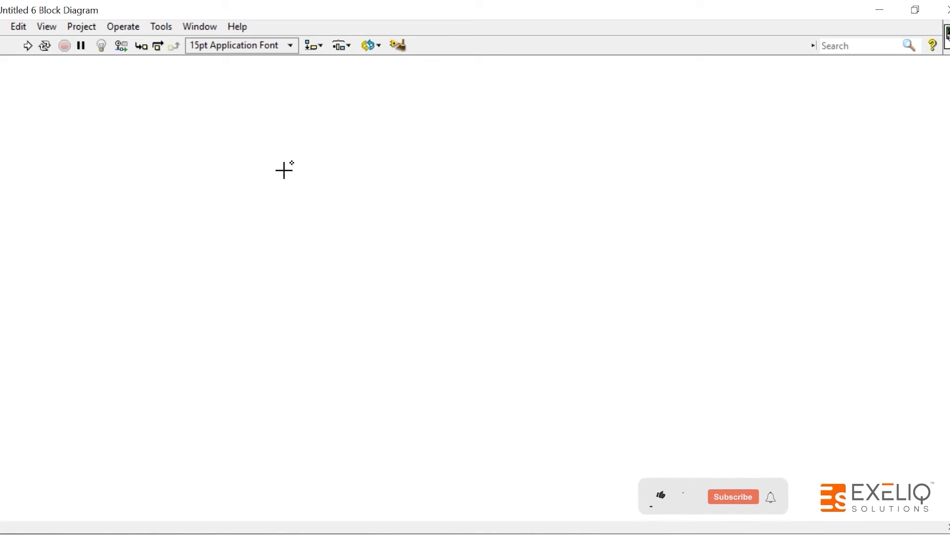
- Switch to the full-screen Front Panel via Window > Show Front Panel, then back to the Block Diagram
left_click(199, 26)
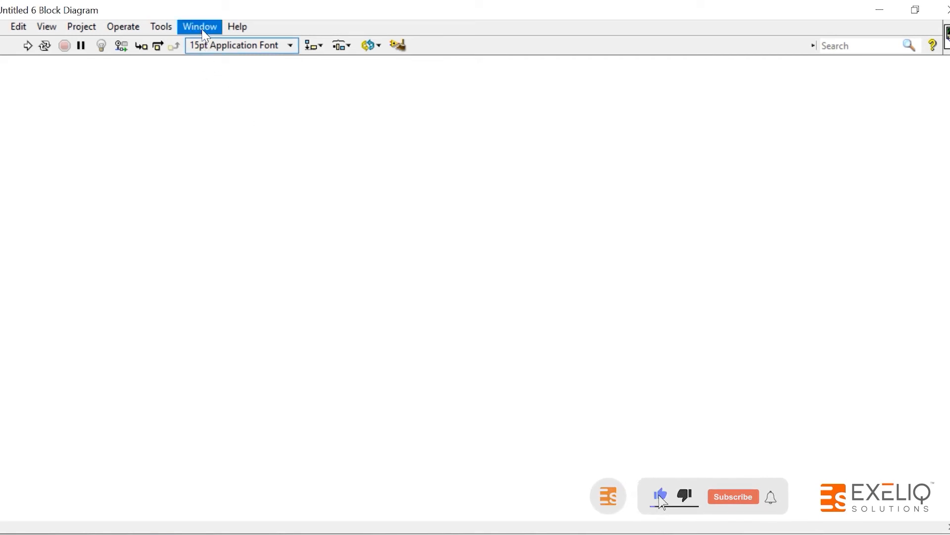
left_click(199, 25)
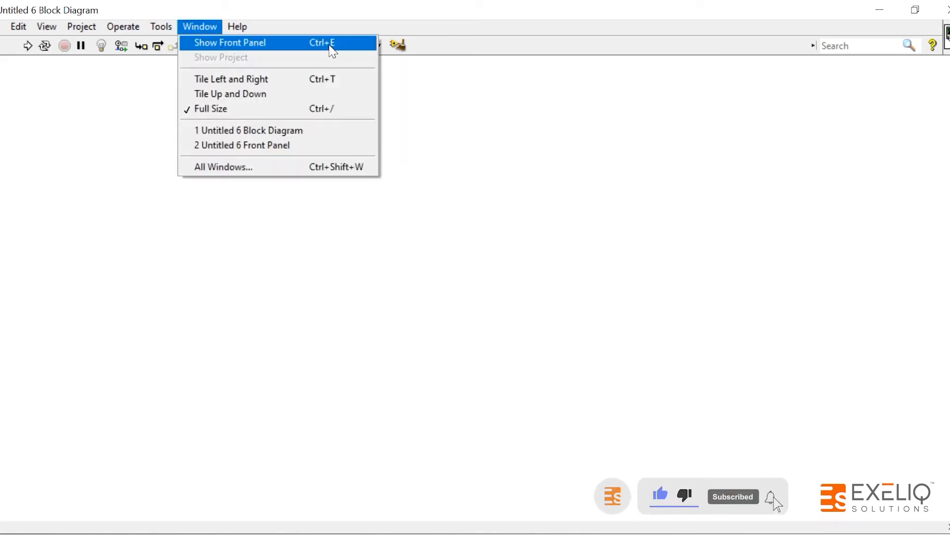
left_click(230, 42)
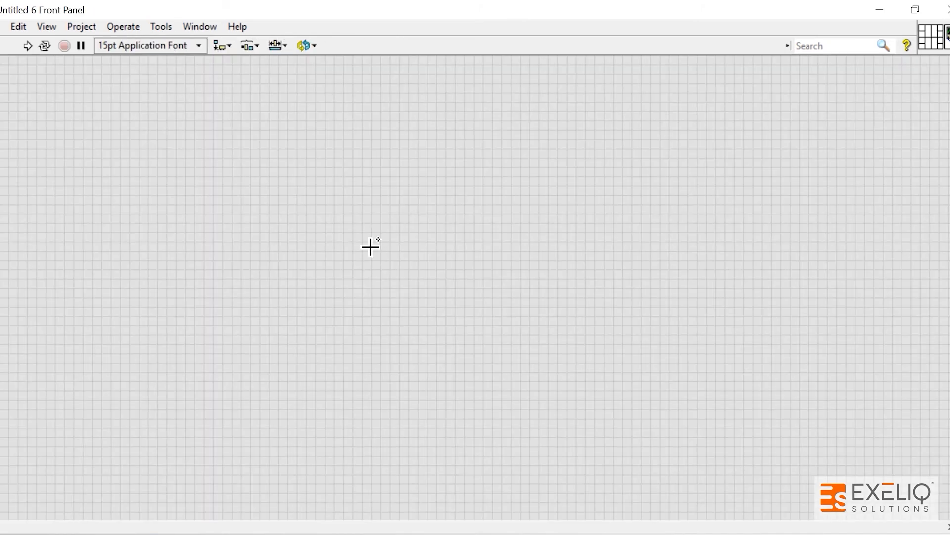
left_click(199, 26)
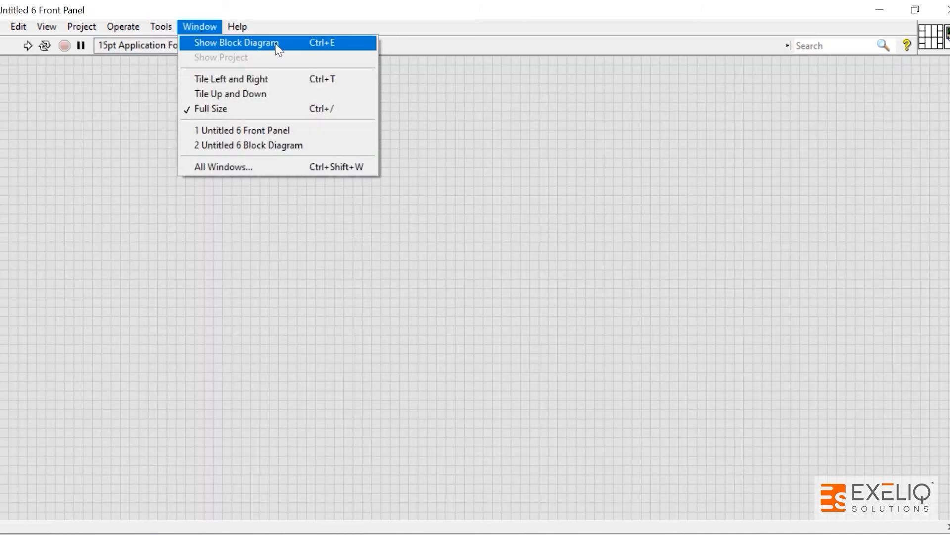
left_click(236, 43)
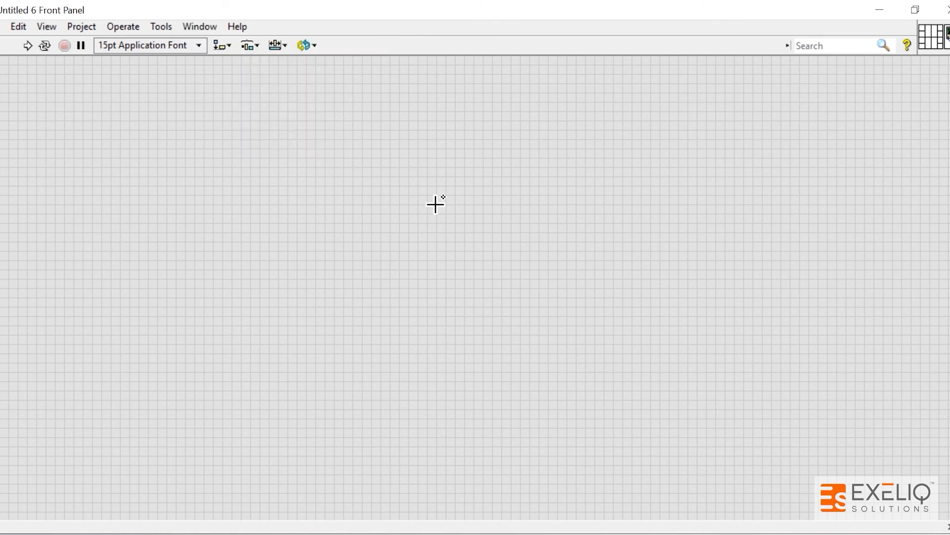